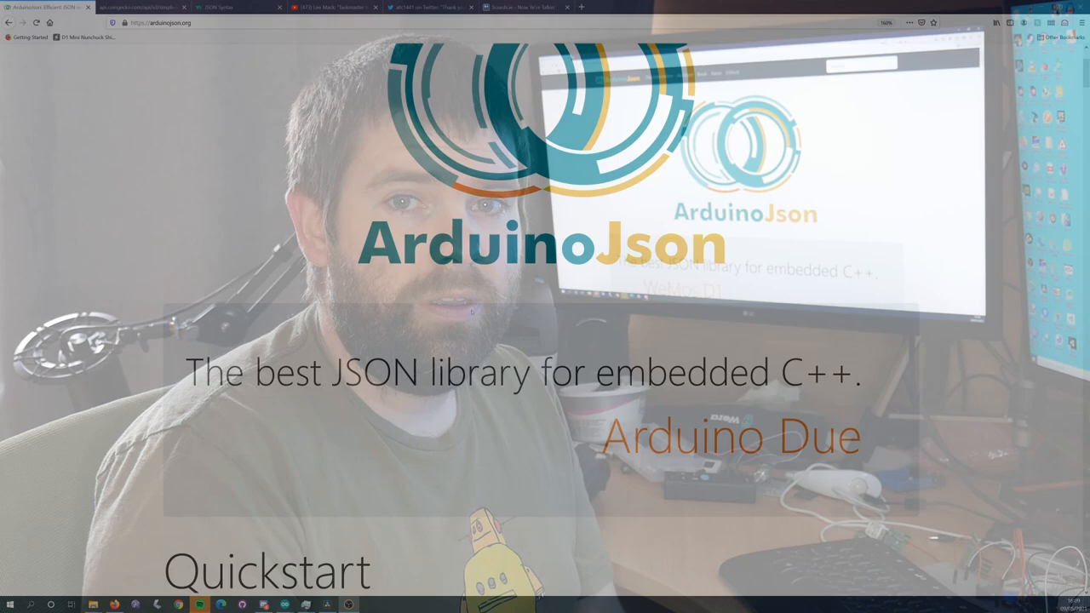
scroll("down", 3)
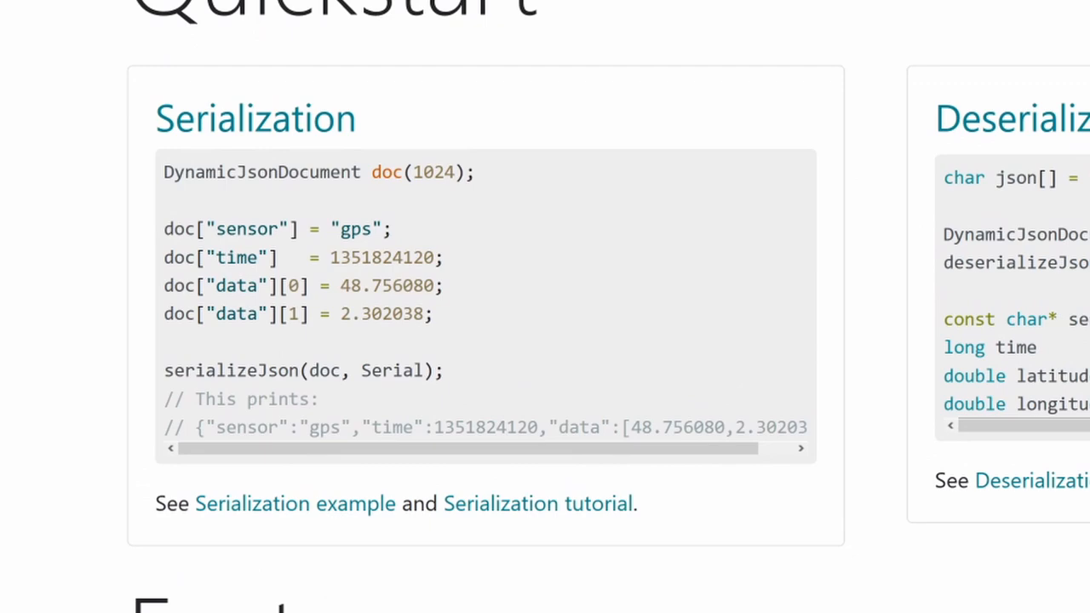